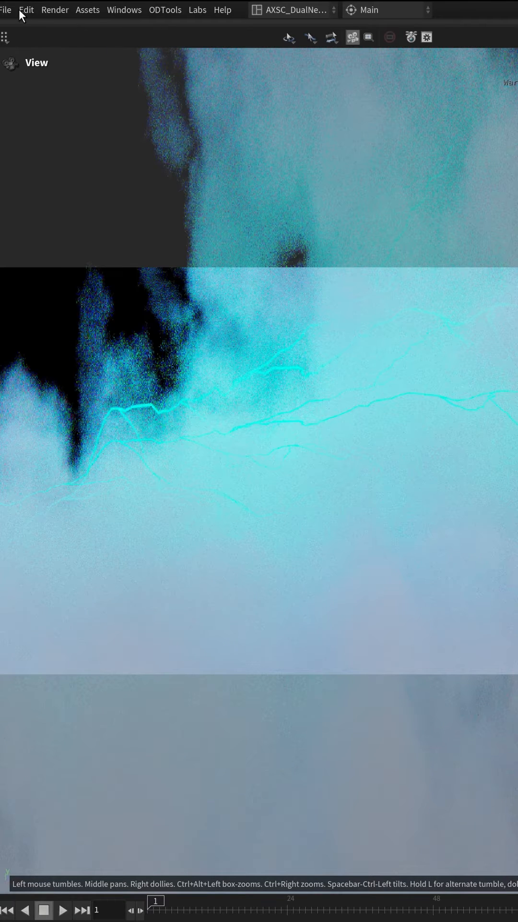
- Bring up the Edit menu listing editing commands and application settings
{"action": "left_click", "coordinate": [26, 9]}
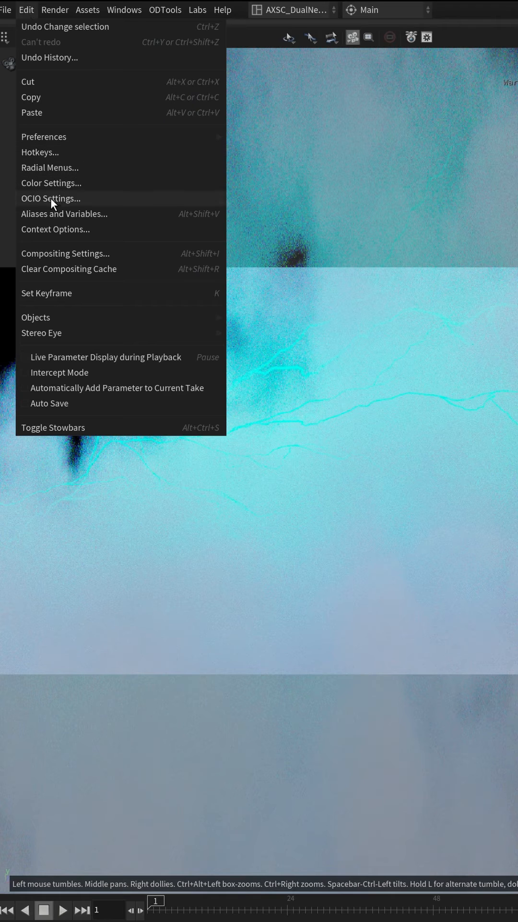
{"action": "mouse_move", "coordinate": [67, 203]}
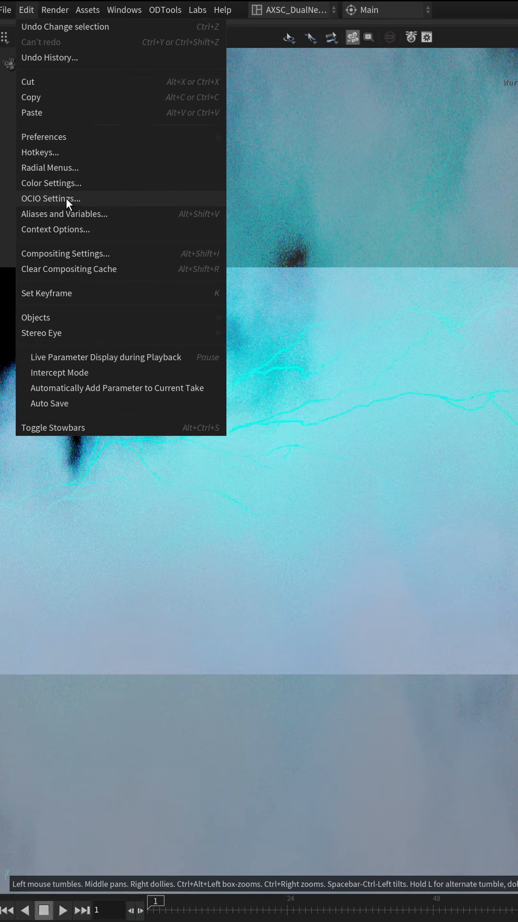
- In OCIO Settings, use ACEScg render working space and ACES 1.0 - SDR Video view transform, then accept
{"action": "left_click", "coordinate": [51, 198]}
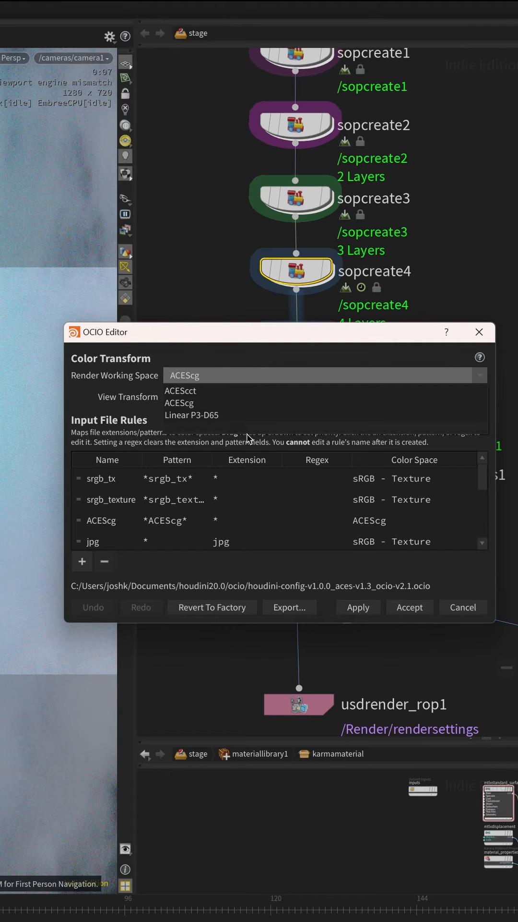
{"action": "mouse_move", "coordinate": [250, 432]}
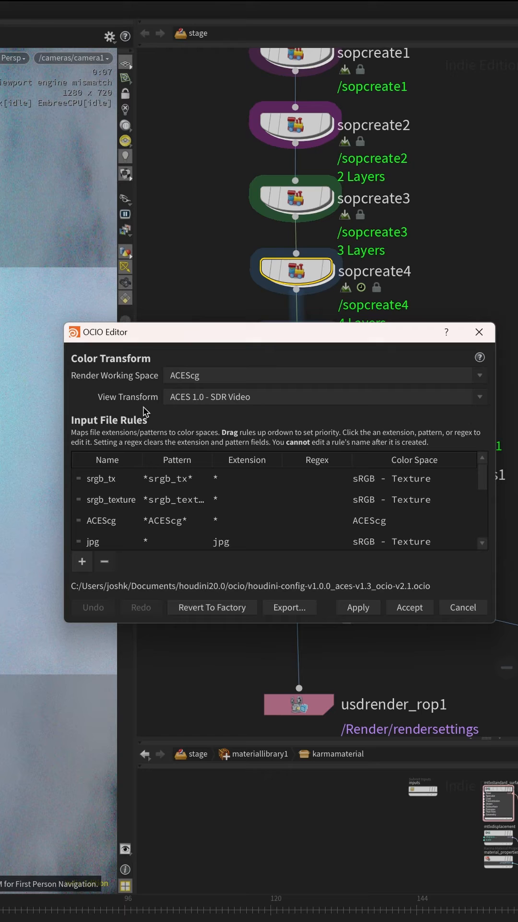
{"action": "mouse_move", "coordinate": [191, 402]}
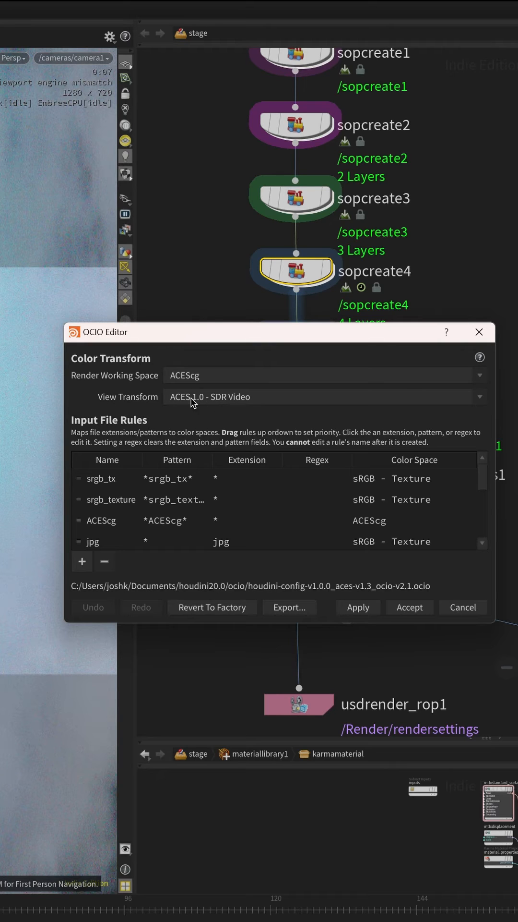
{"action": "left_click", "coordinate": [324, 397]}
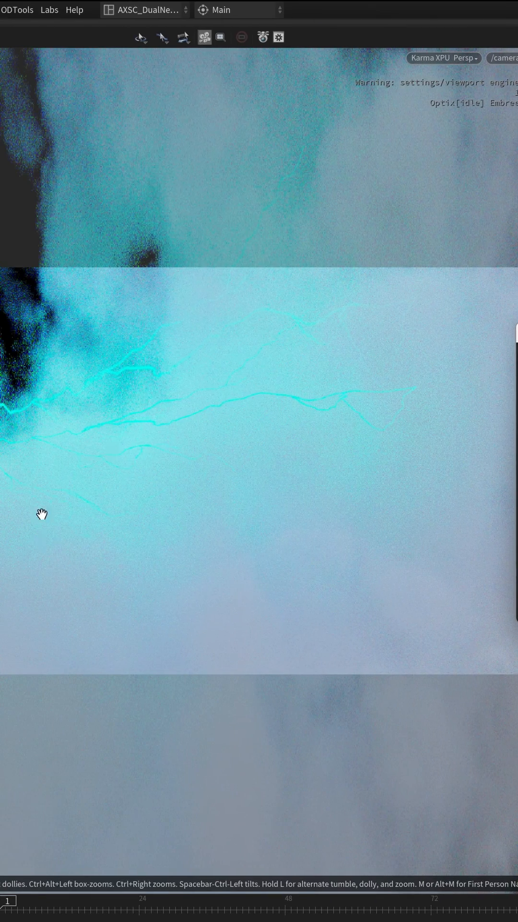
{"action": "mouse_move", "coordinate": [172, 316]}
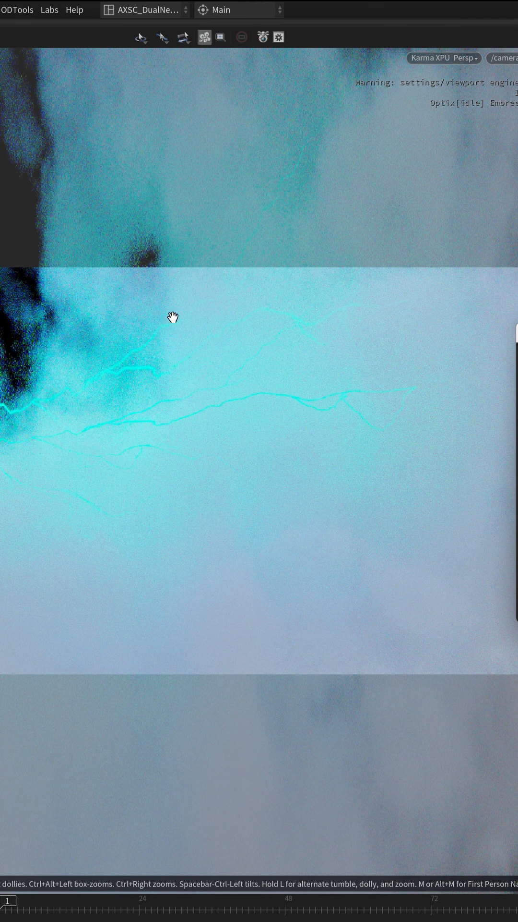